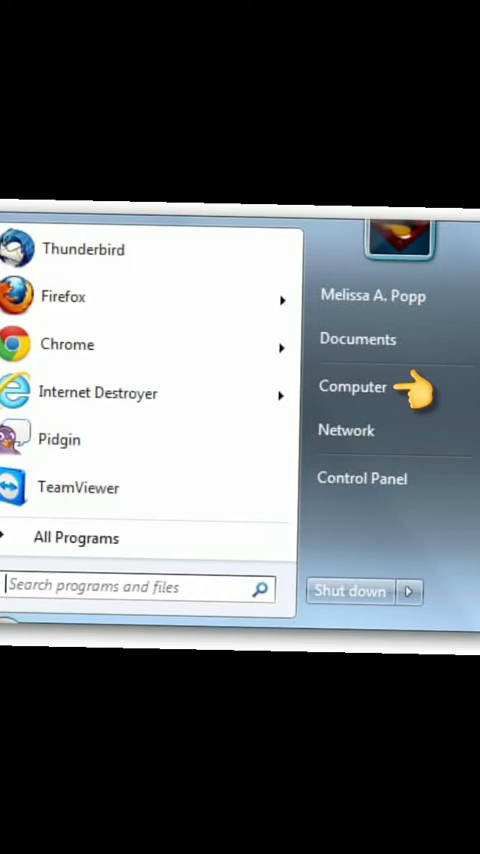
# Navigate All Programs > Accessories > Entertainment in the Start menu to reach Windows Media Player
pyautogui.click(352, 386)
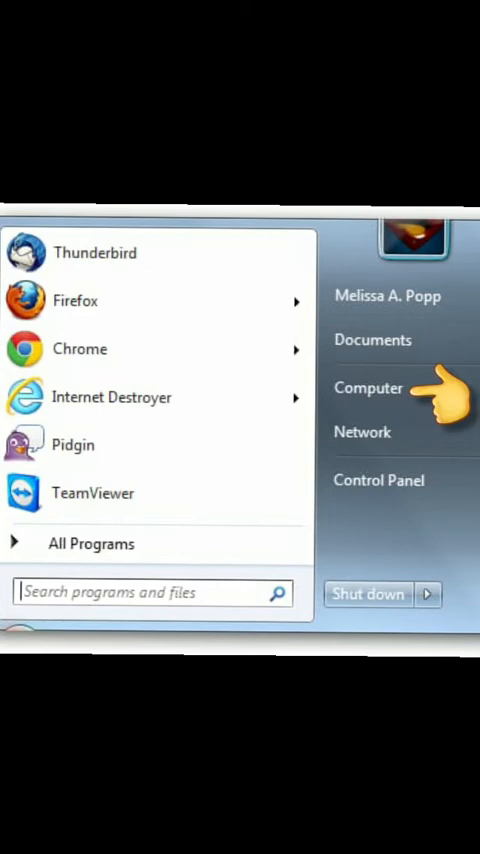
pyautogui.click(368, 387)
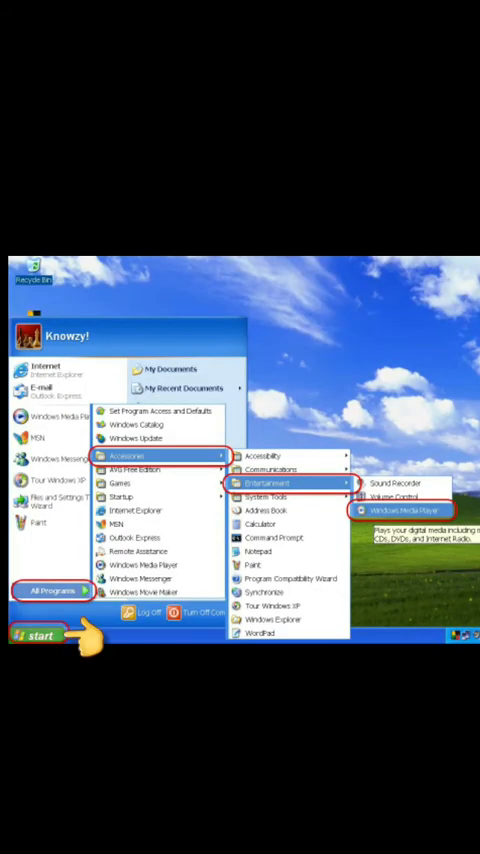
pyautogui.moveTo(100, 590)
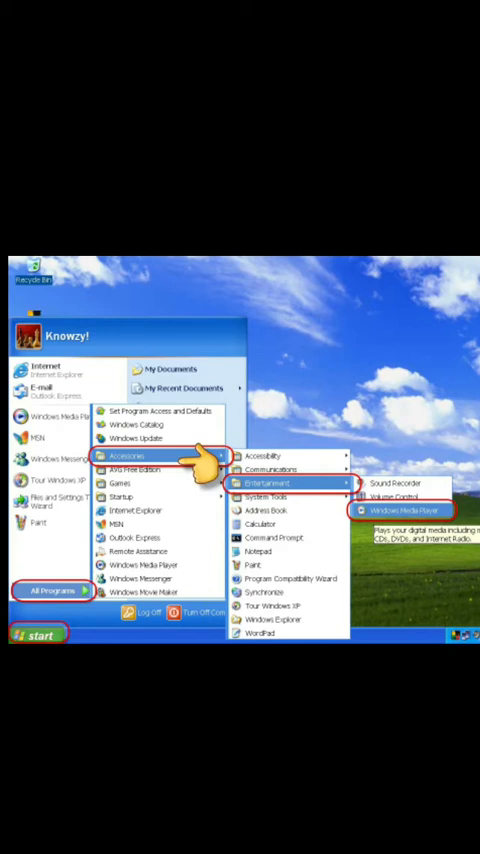
pyautogui.moveTo(320, 485)
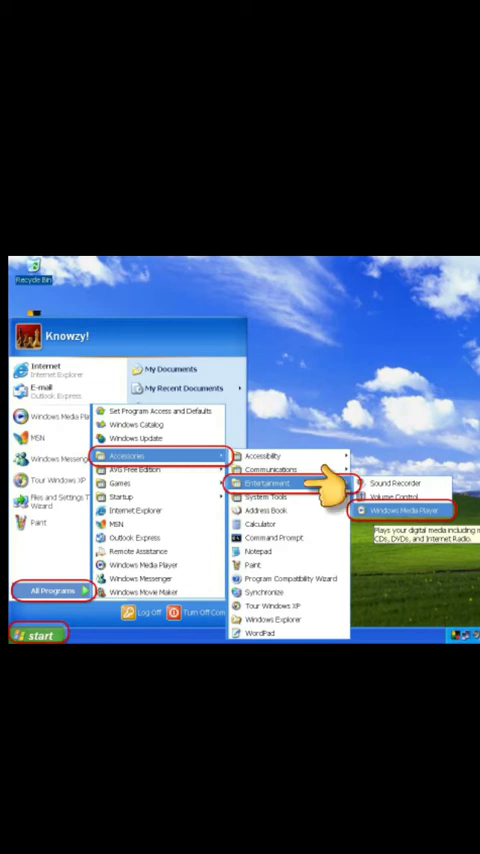